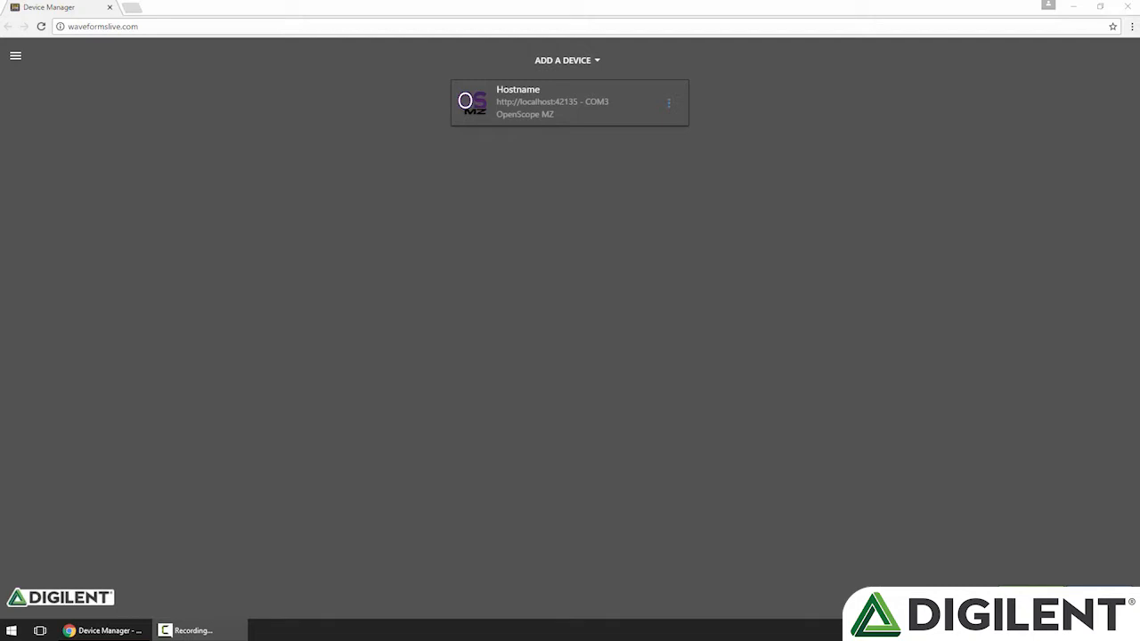
mouse_move(719, 215)
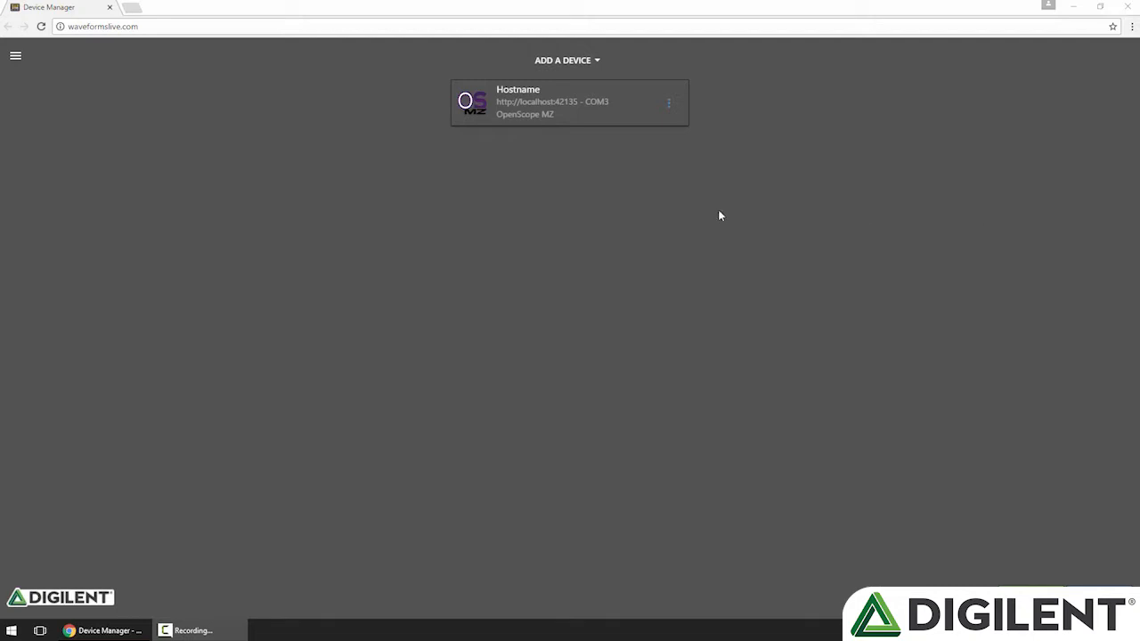
mouse_move(582, 116)
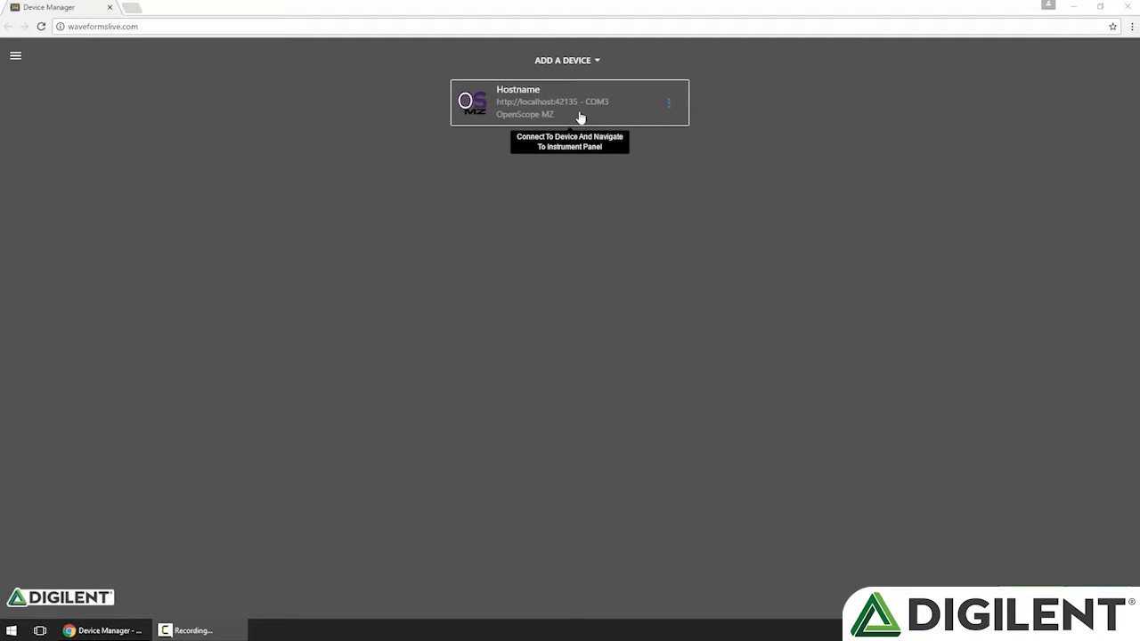
Connect to the OpenScope MZ and display the Osc Ch 2 settings in the instrument panel
left_click(569, 101)
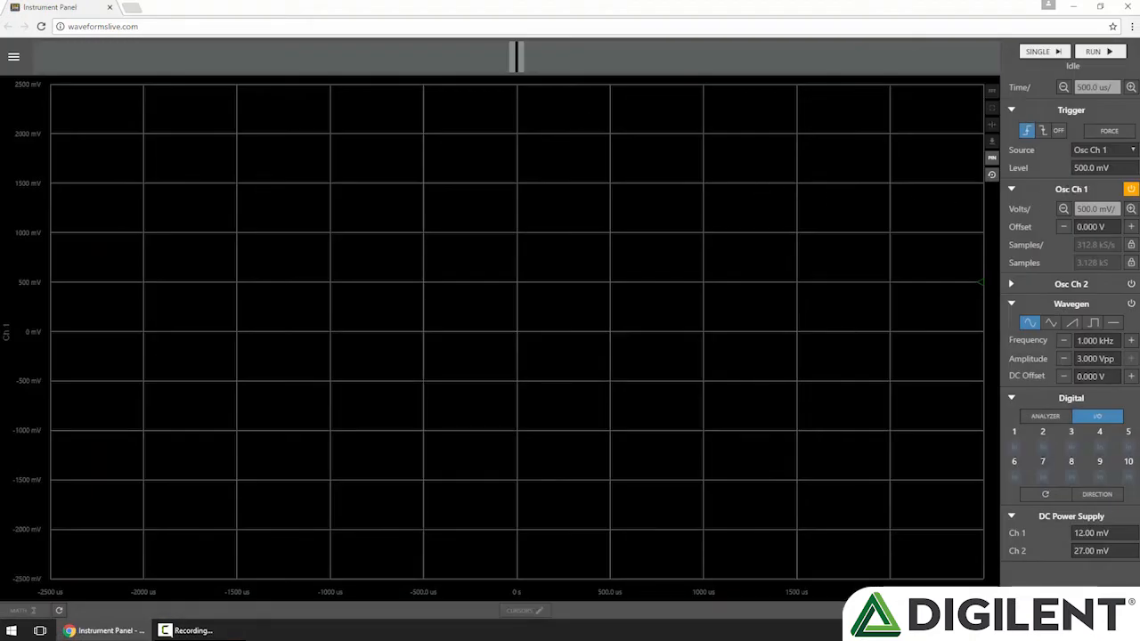
mouse_move(1051, 253)
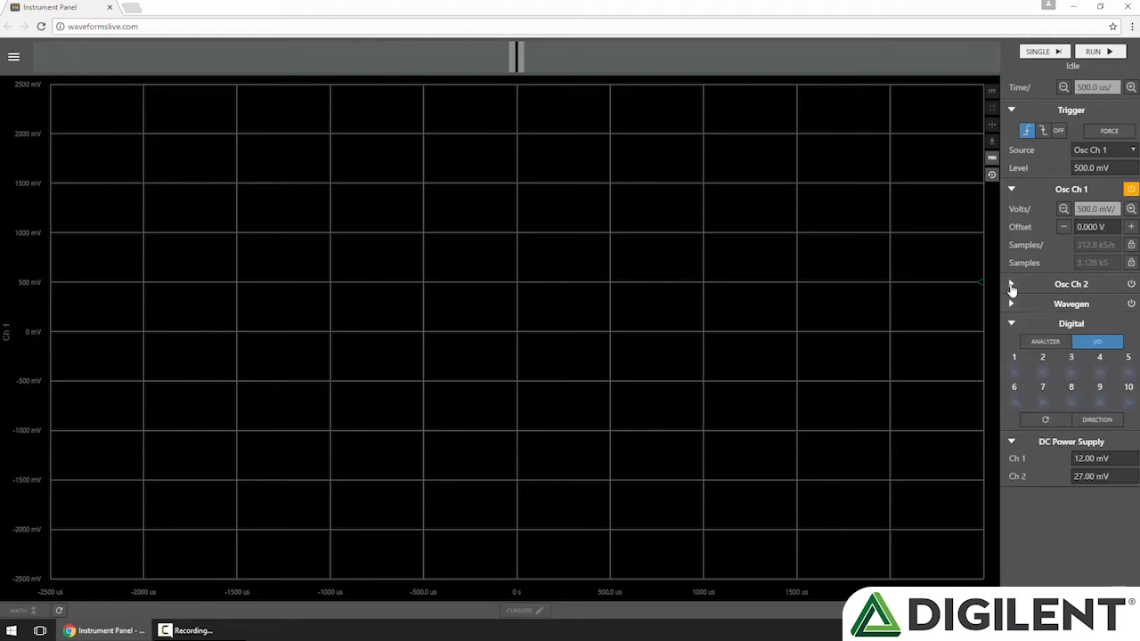
left_click(1011, 283)
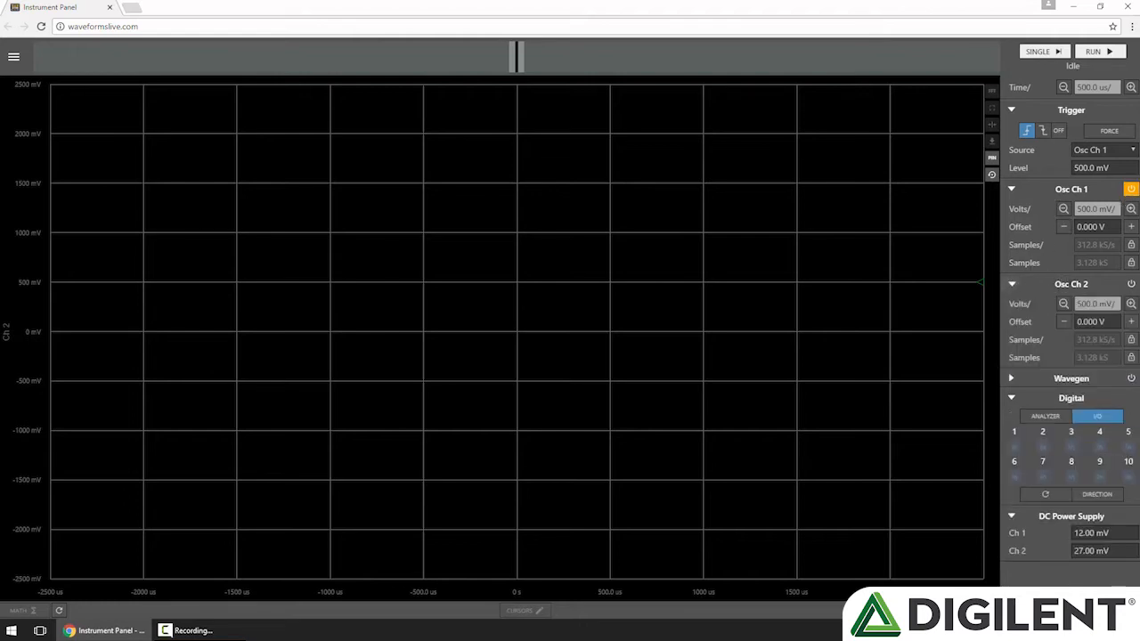
left_click(1010, 189)
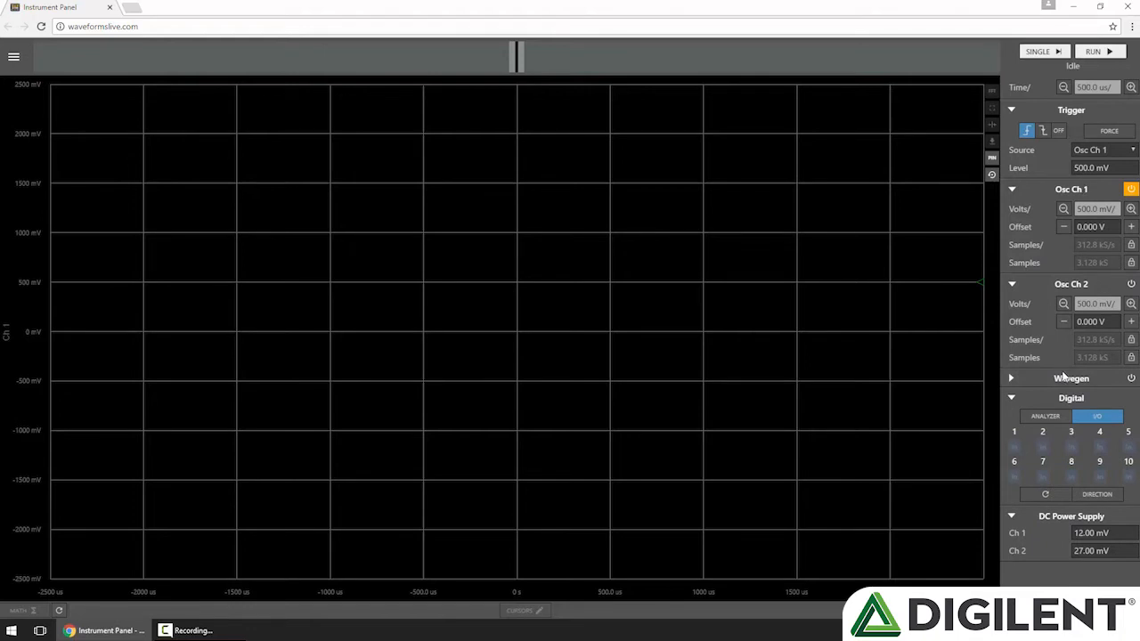
Enable the 1 kHz sine waveform generator output and capture the sine on the plot
left_click(1011, 378)
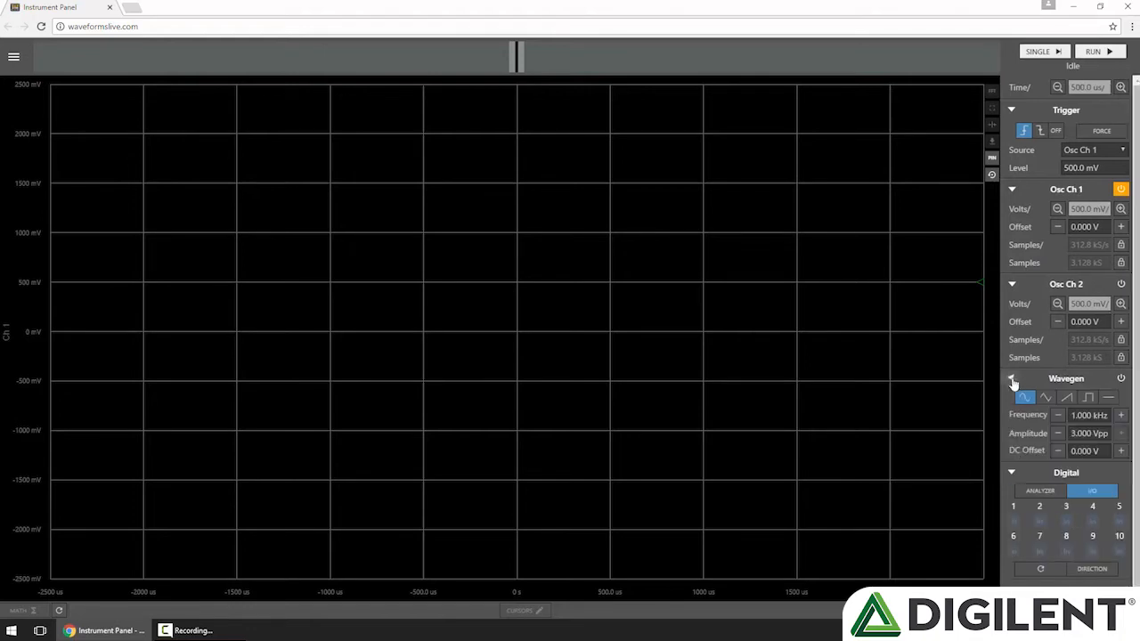
left_click(1012, 378)
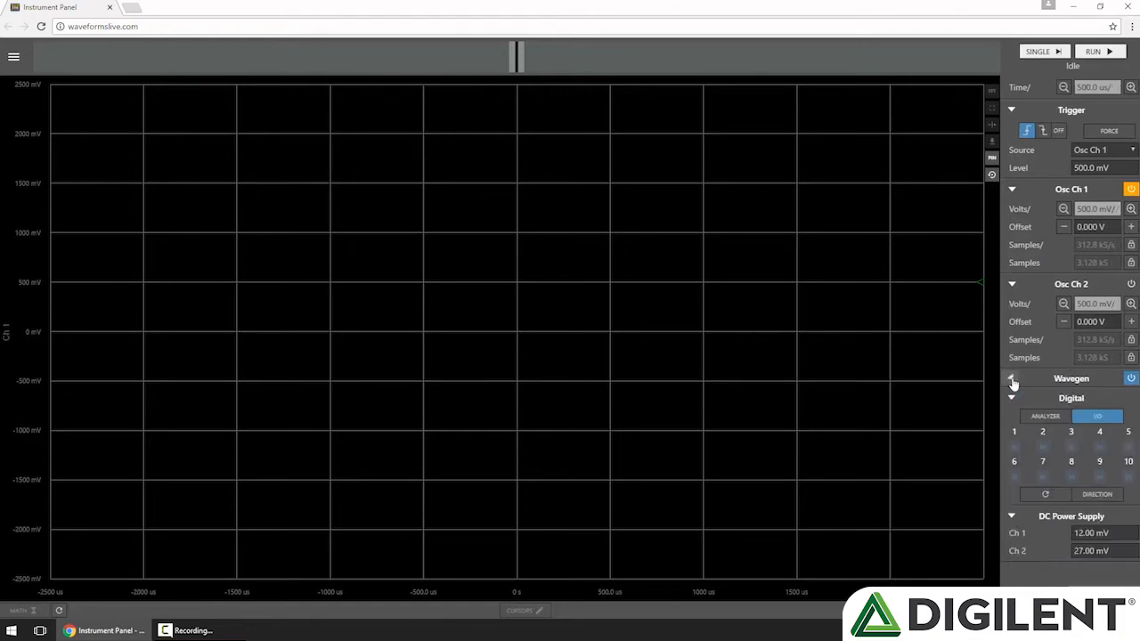
left_click(1011, 379)
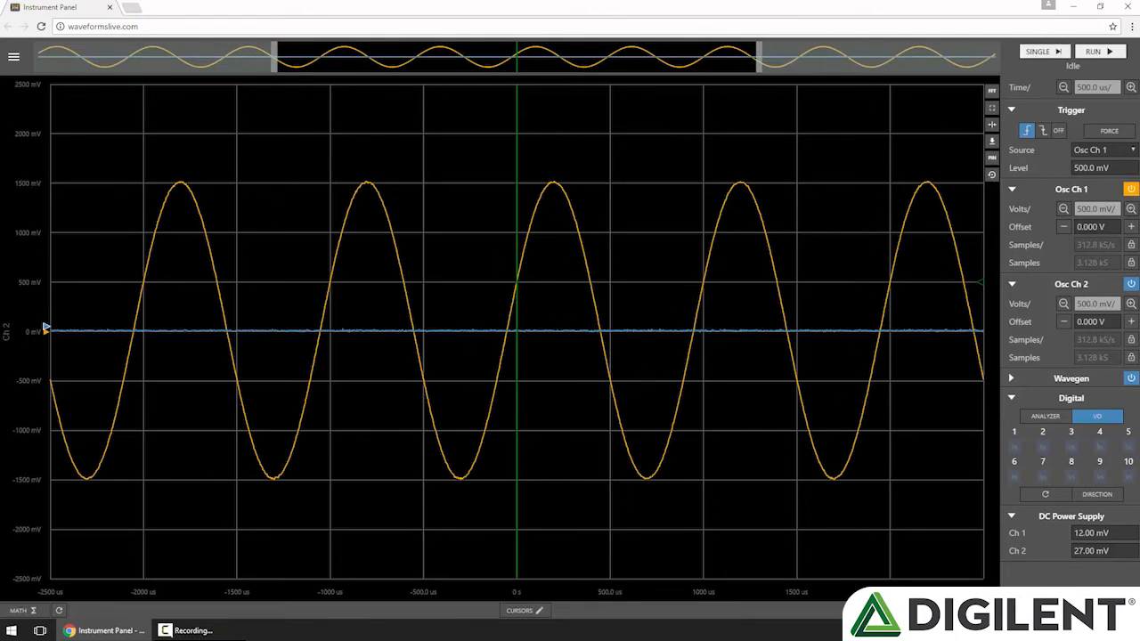
mouse_move(739, 338)
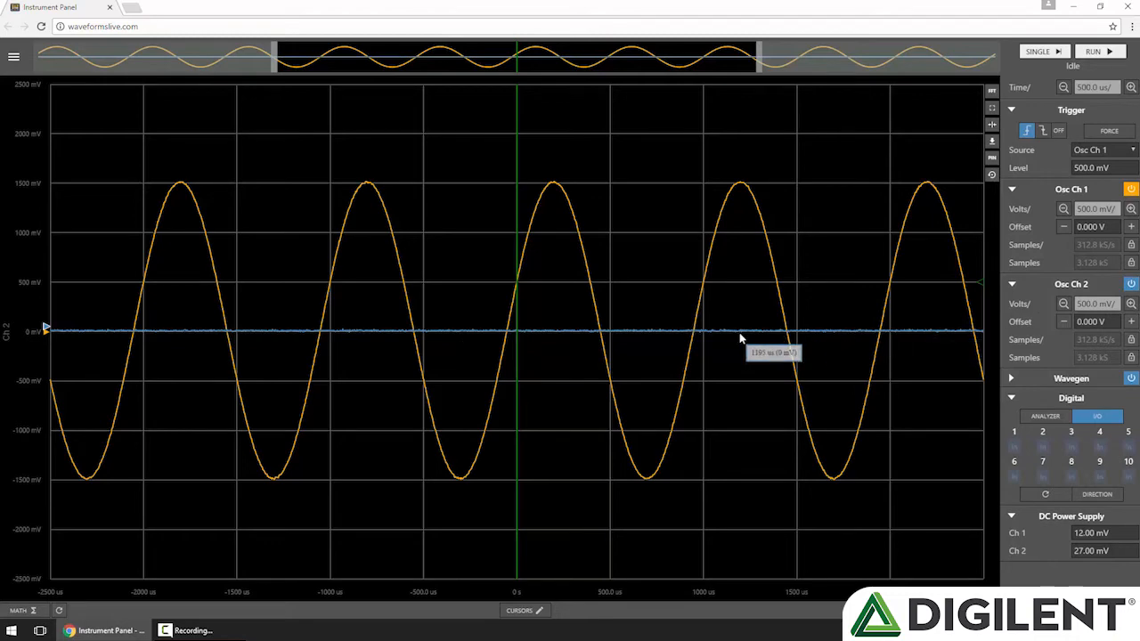
mouse_move(276, 334)
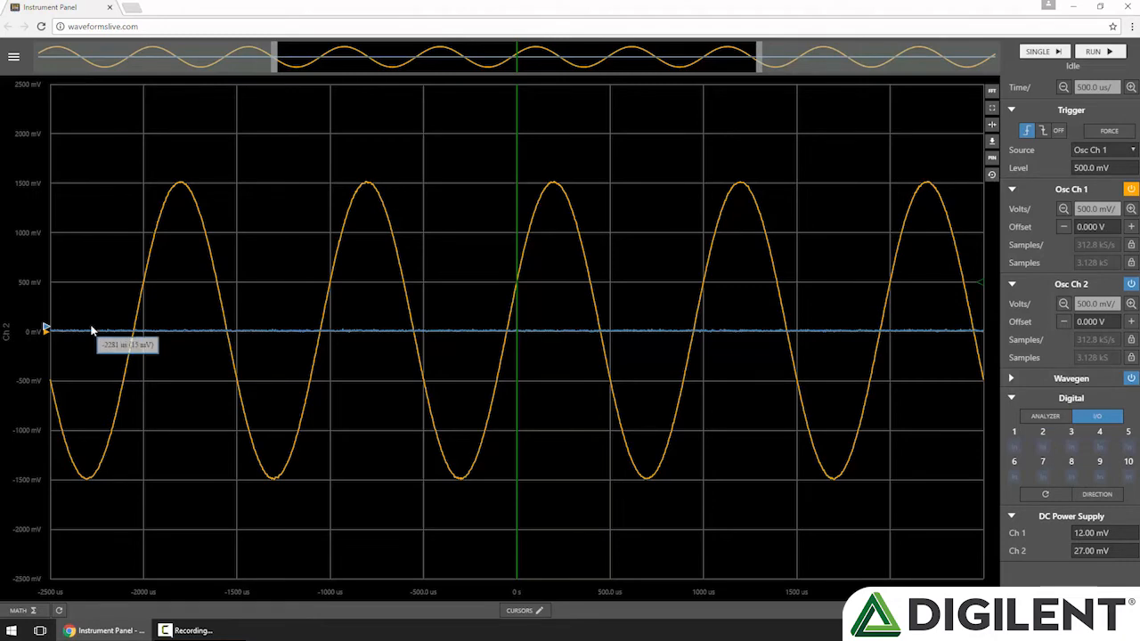
mouse_move(281, 586)
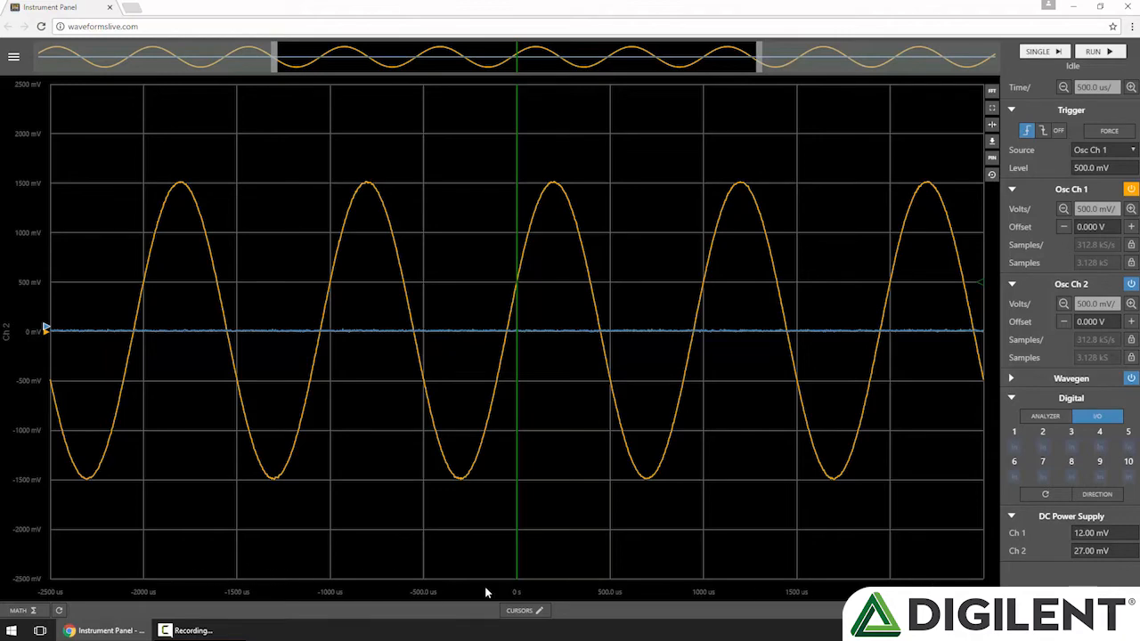
mouse_move(514, 220)
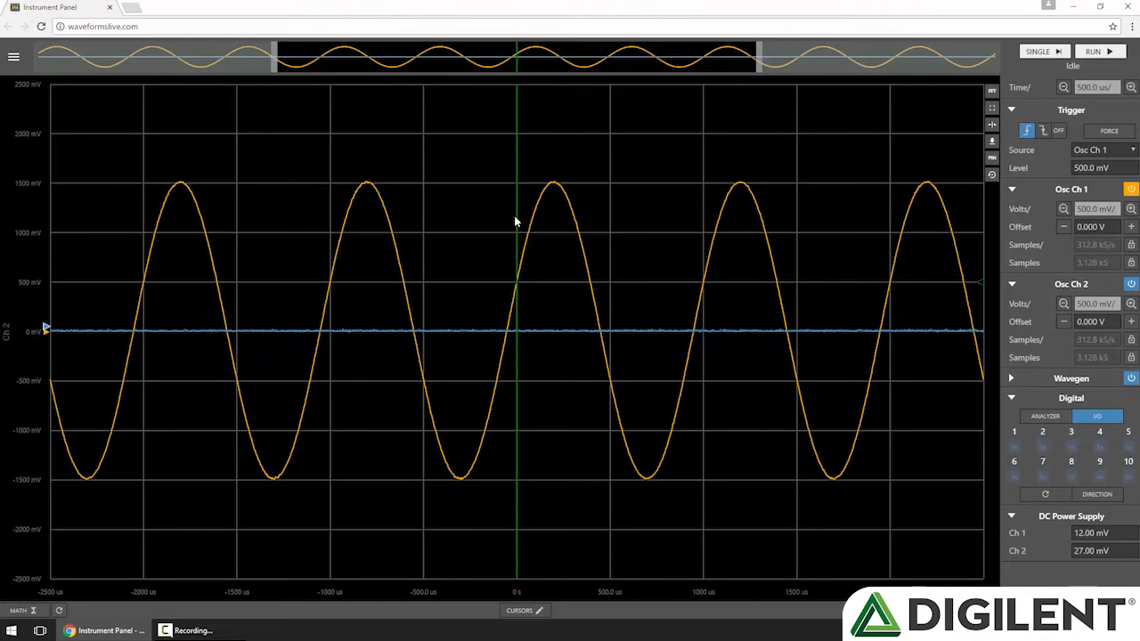
mouse_move(524, 599)
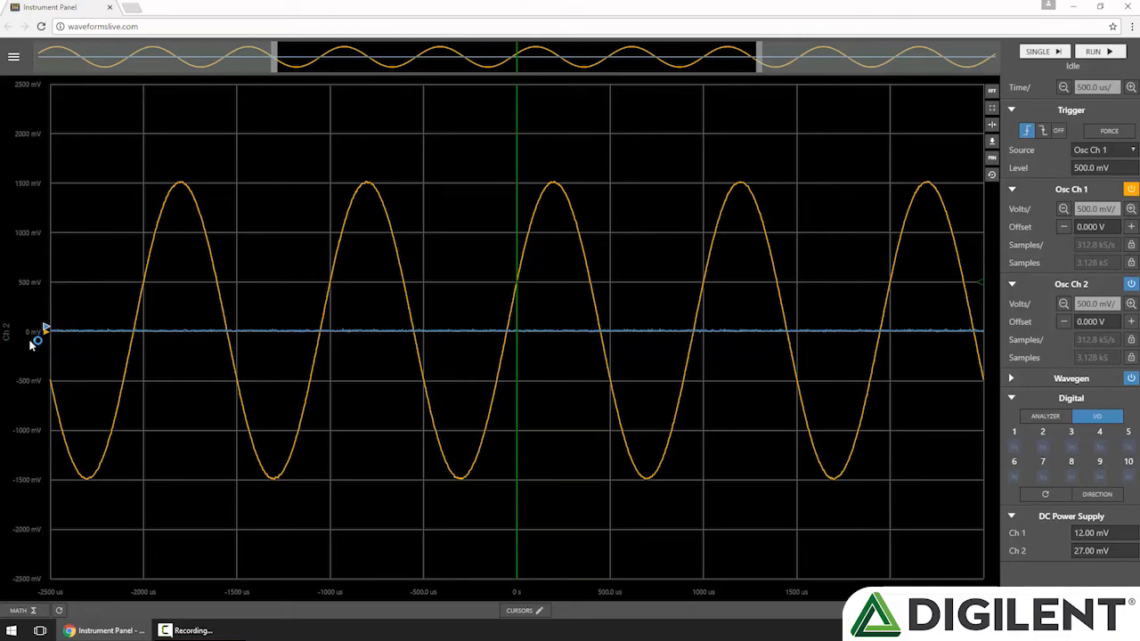
mouse_move(71, 390)
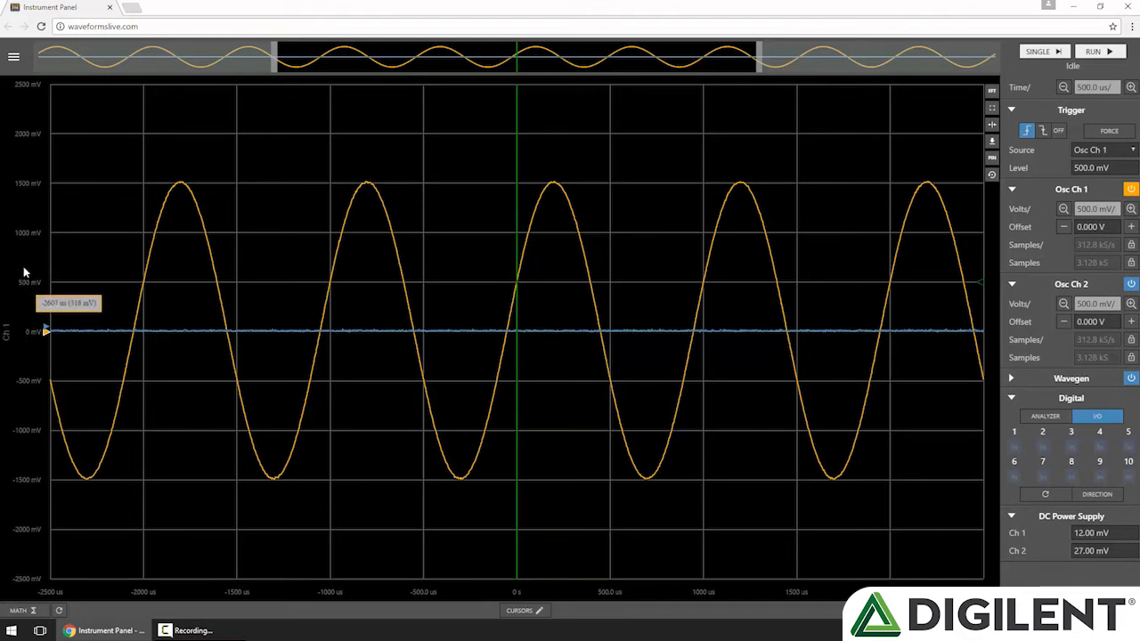
mouse_move(38, 145)
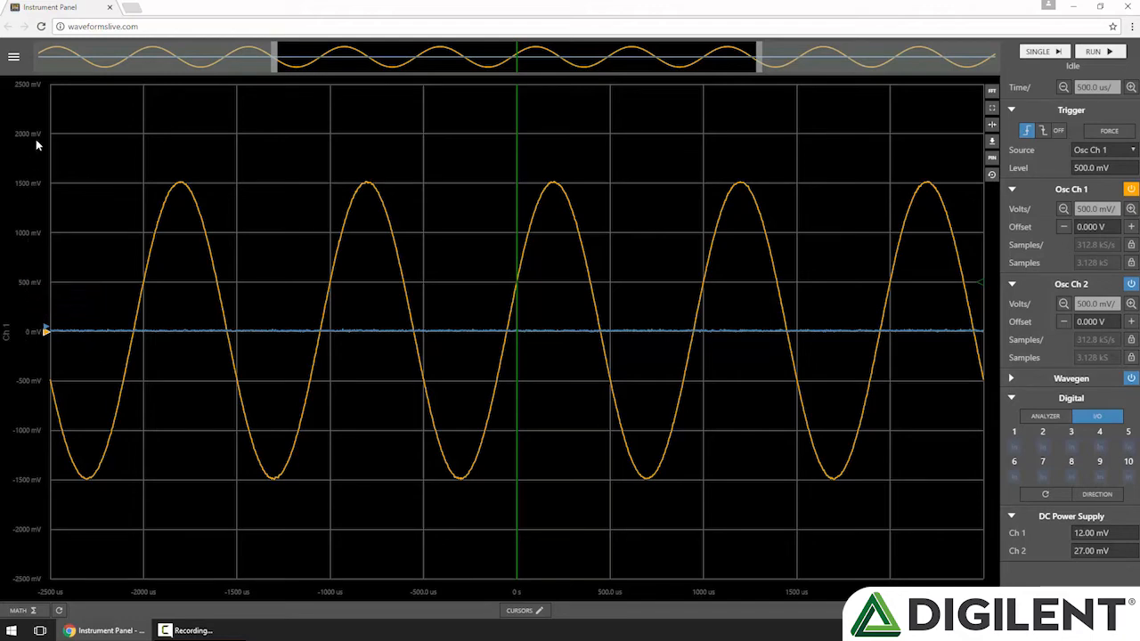
mouse_move(42, 294)
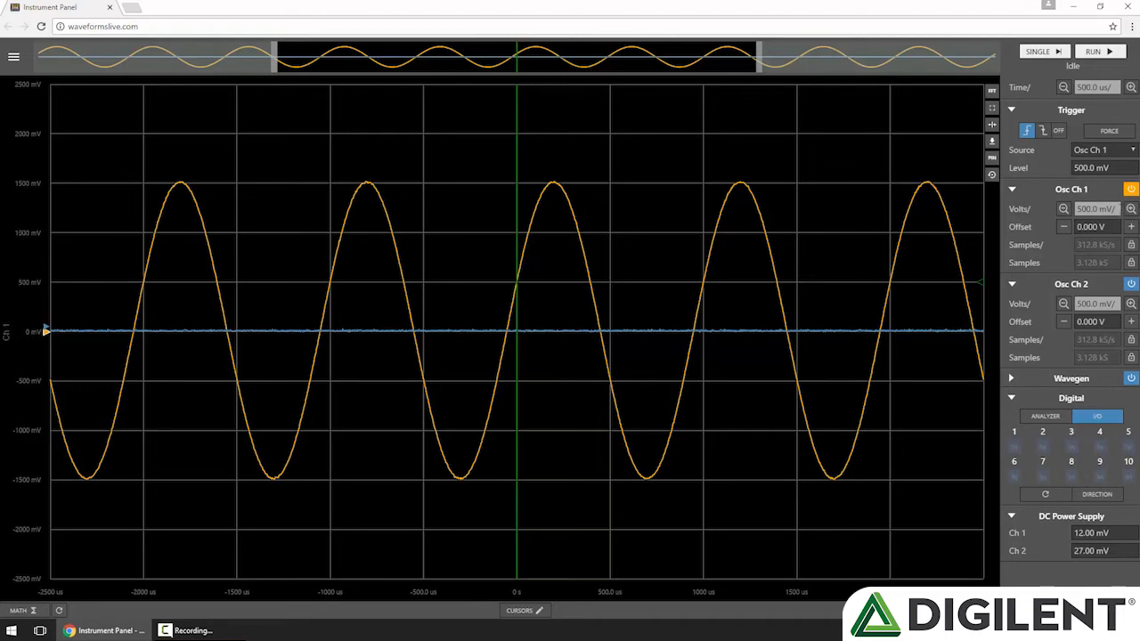
Step channel 1's vertical scale through 500 mV/div and settle at 1.000 V/div
left_click(1095, 208)
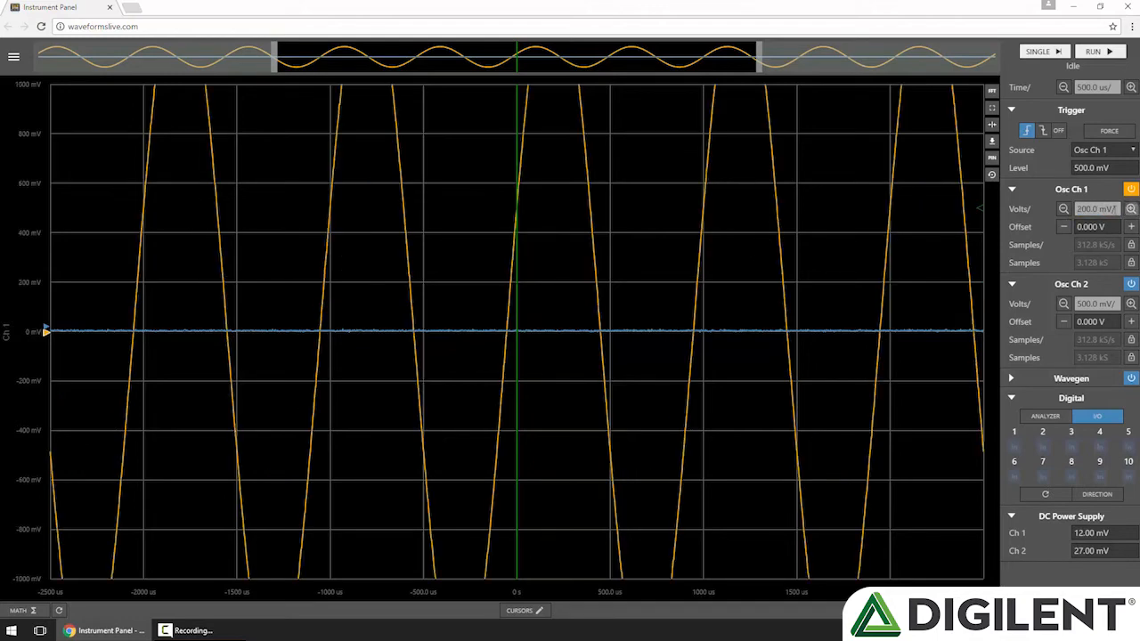
left_click(1062, 209)
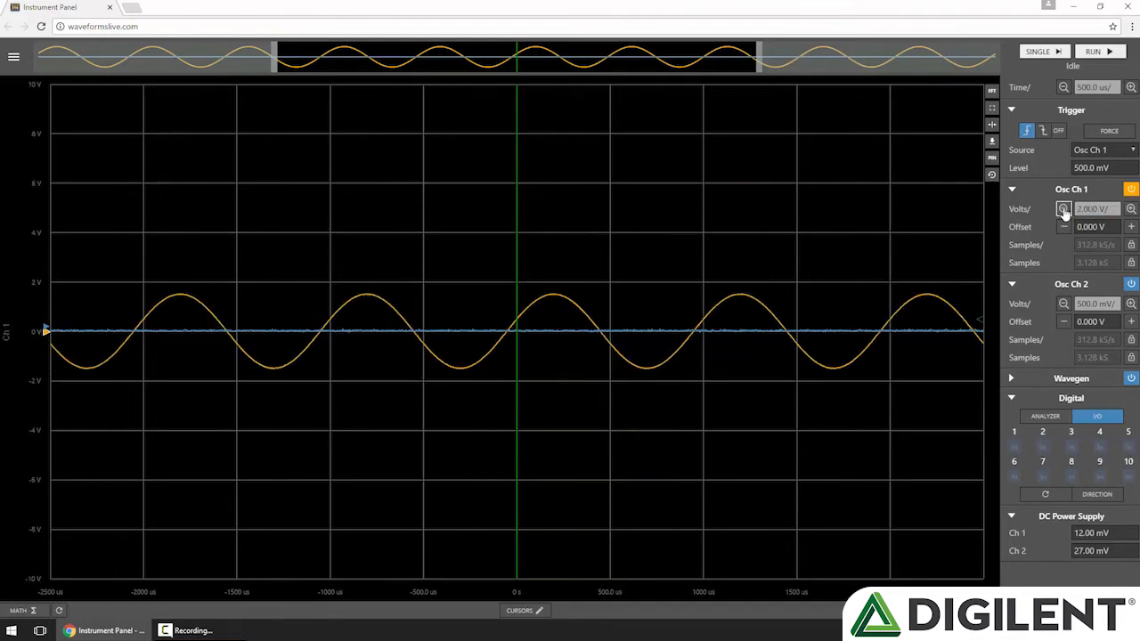
left_click(1064, 209)
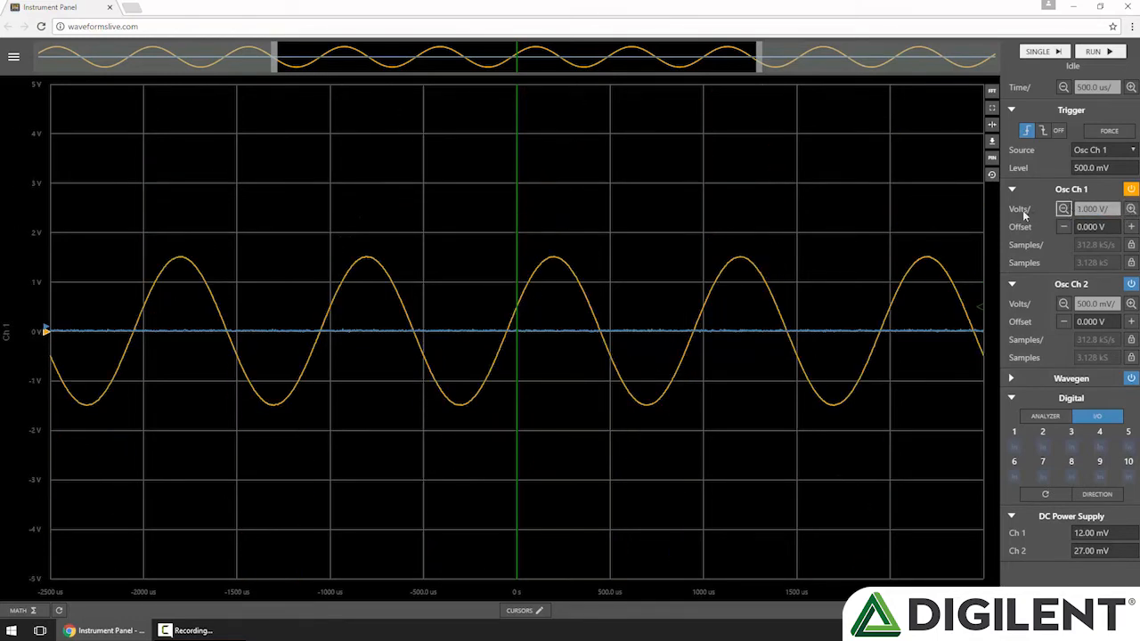
mouse_move(62, 261)
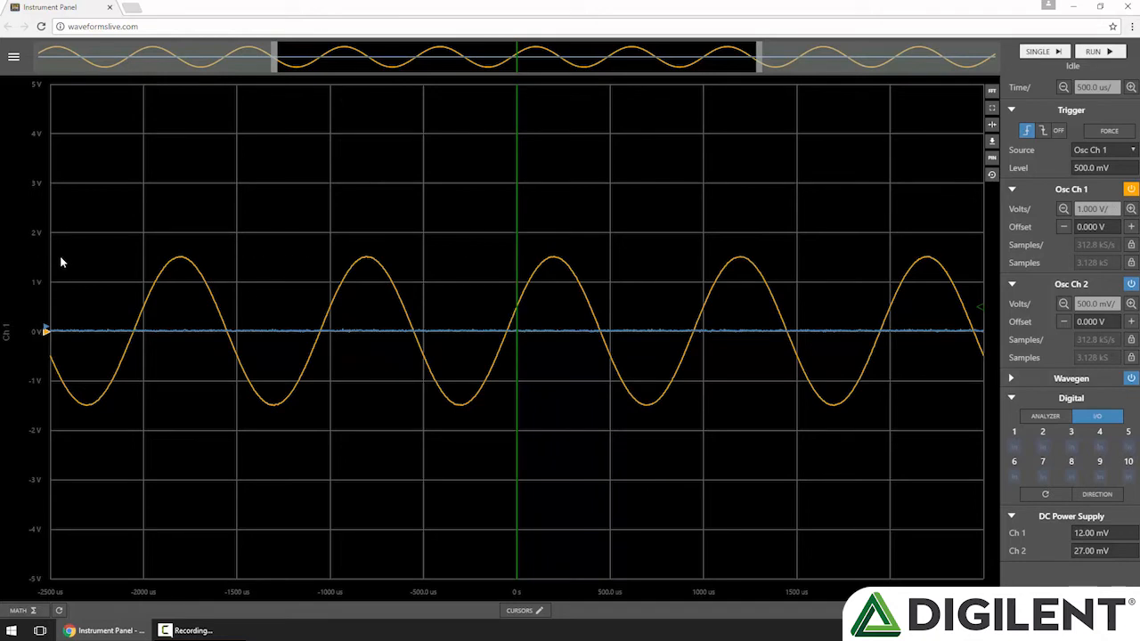
mouse_move(301, 294)
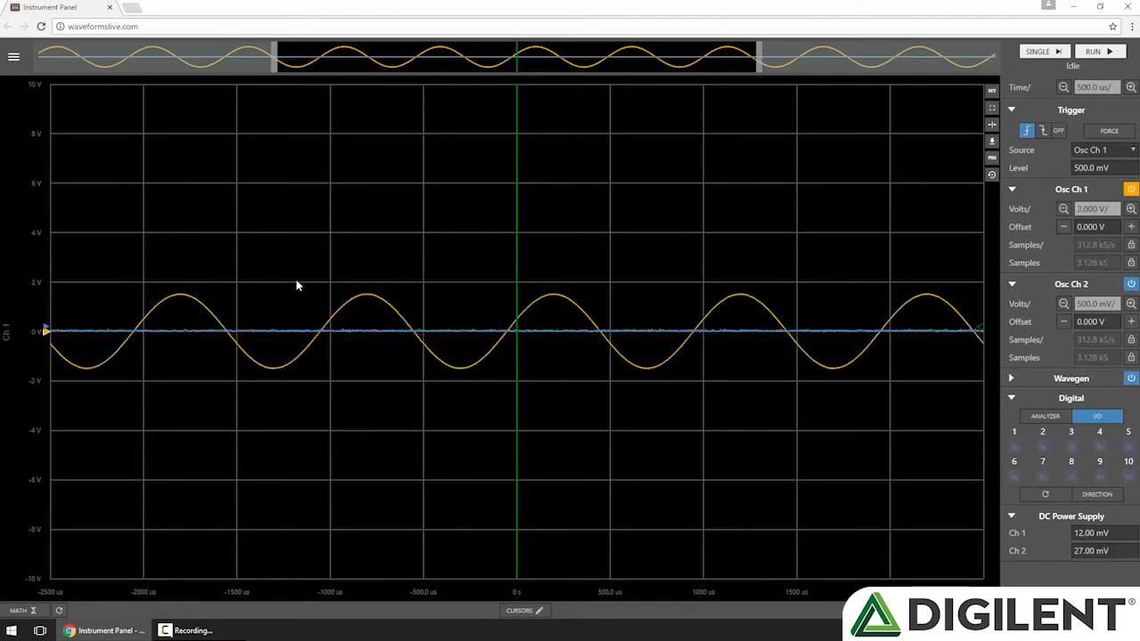
left_click(1095, 208)
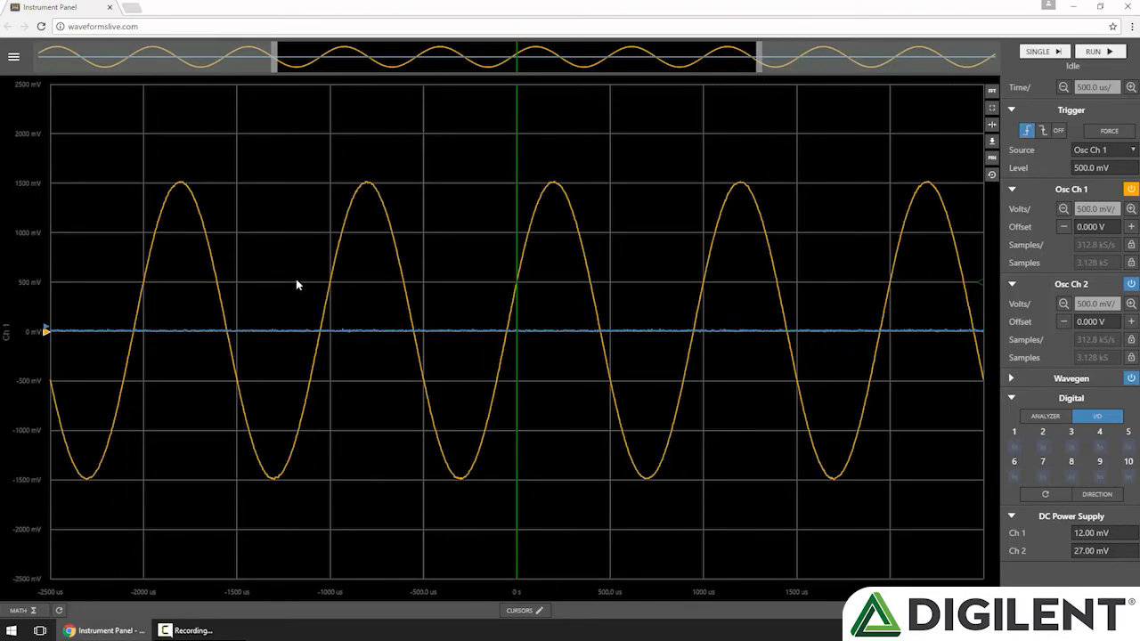
left_click(1063, 208)
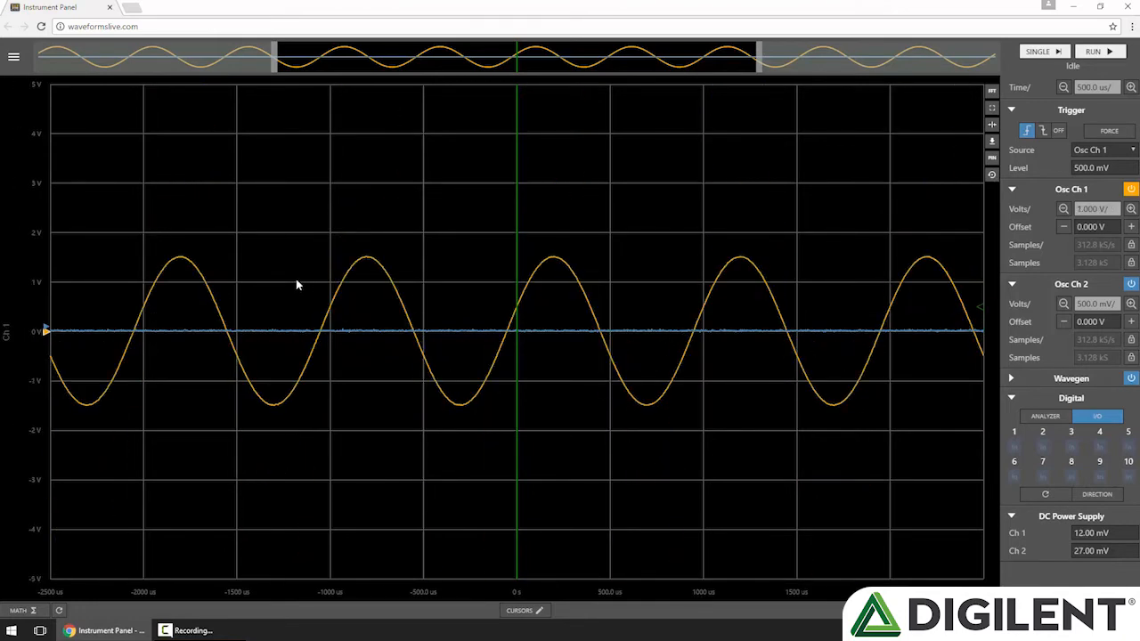
mouse_move(296, 332)
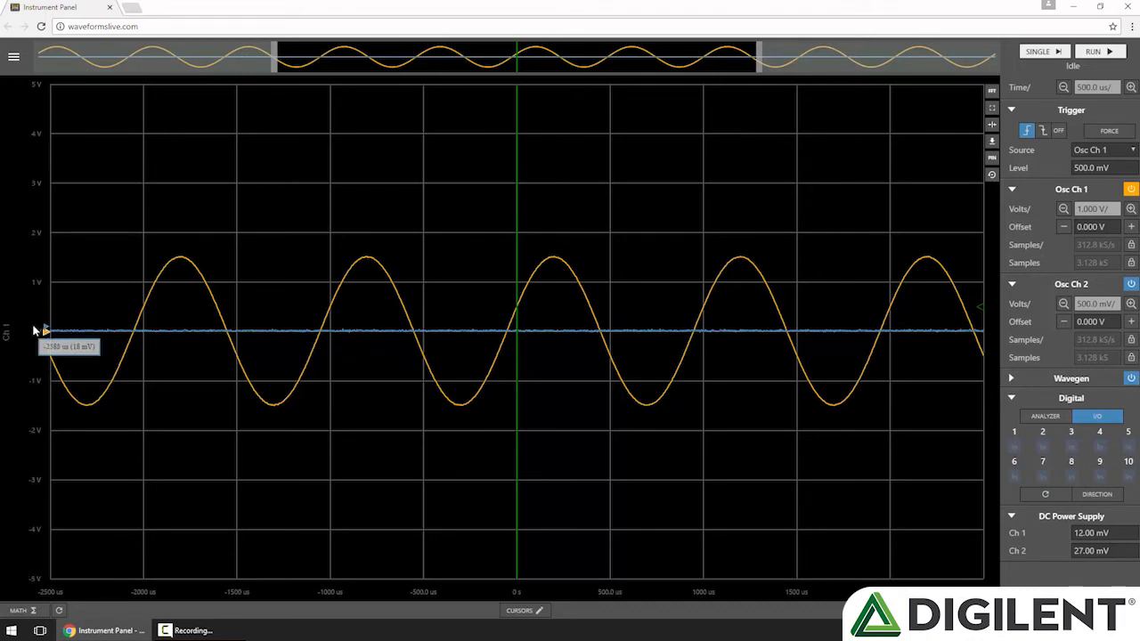
mouse_move(138, 341)
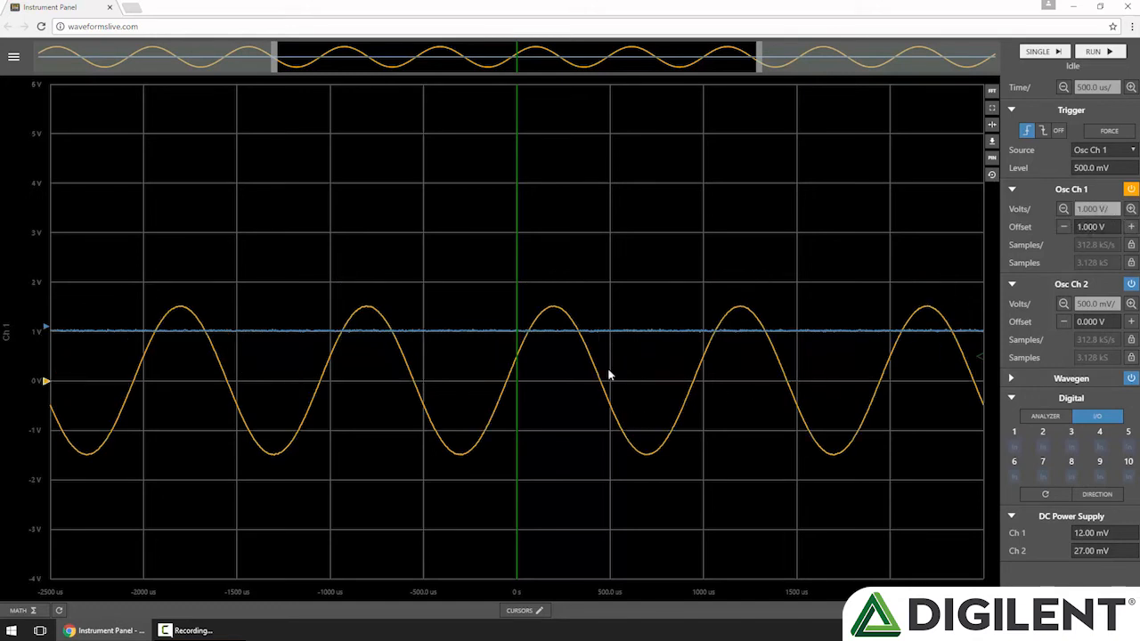
mouse_move(423, 378)
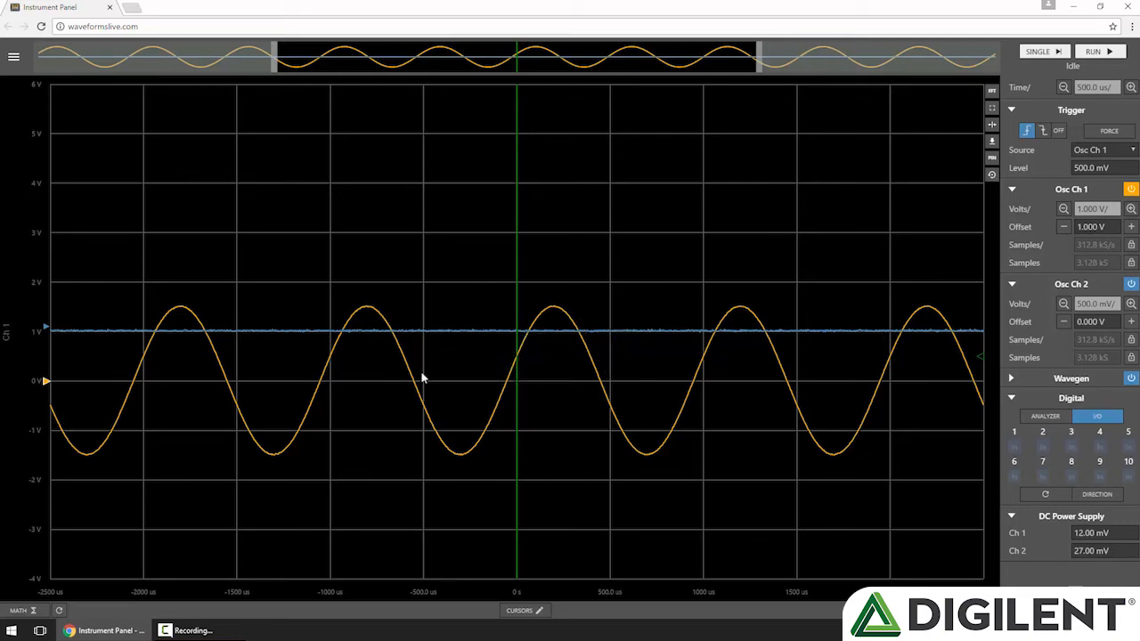
mouse_move(523, 345)
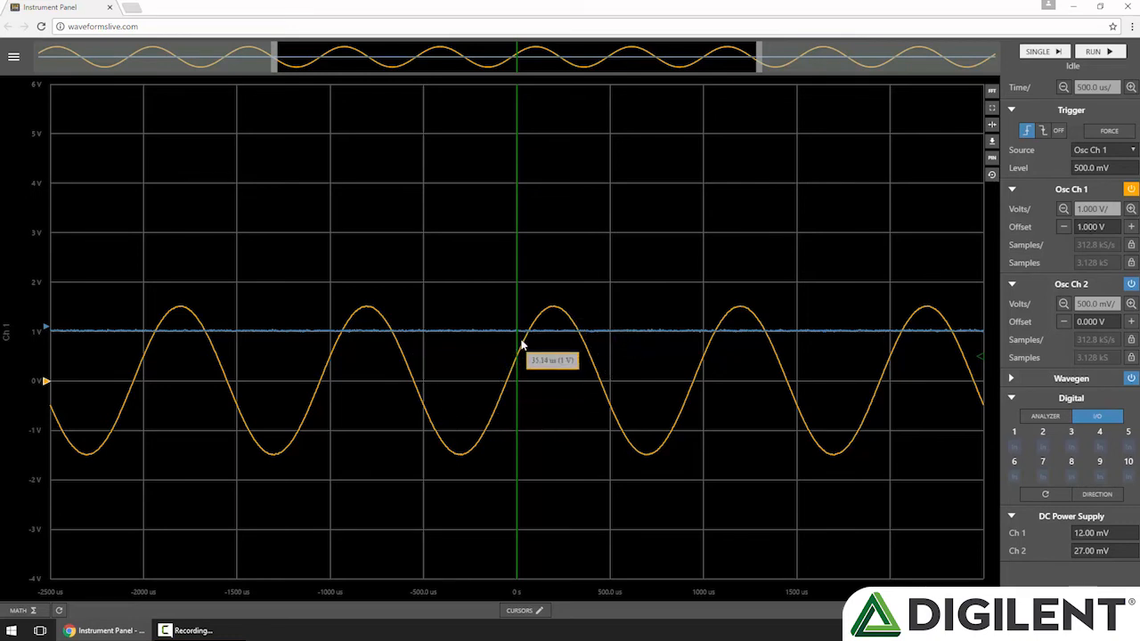
mouse_move(524, 347)
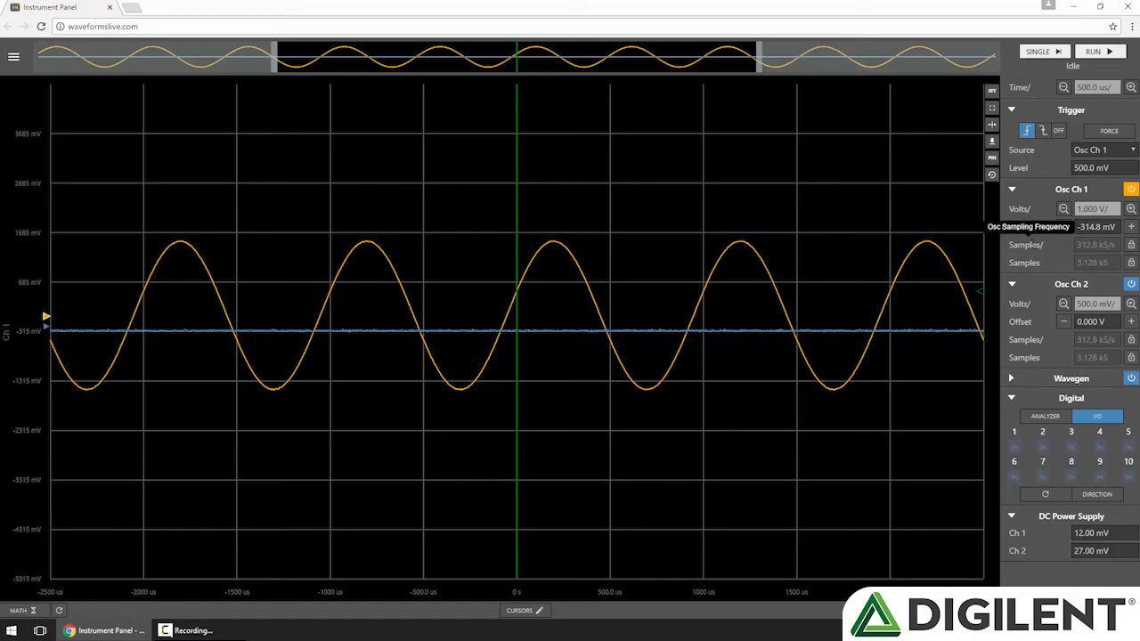
mouse_move(1054, 267)
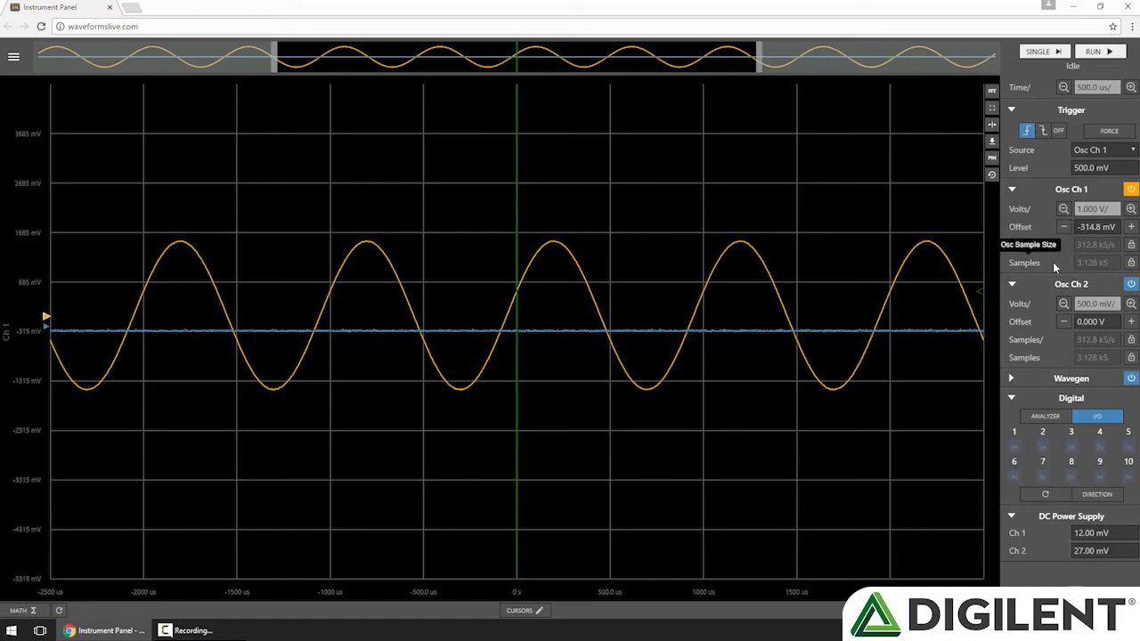
mouse_move(1043, 287)
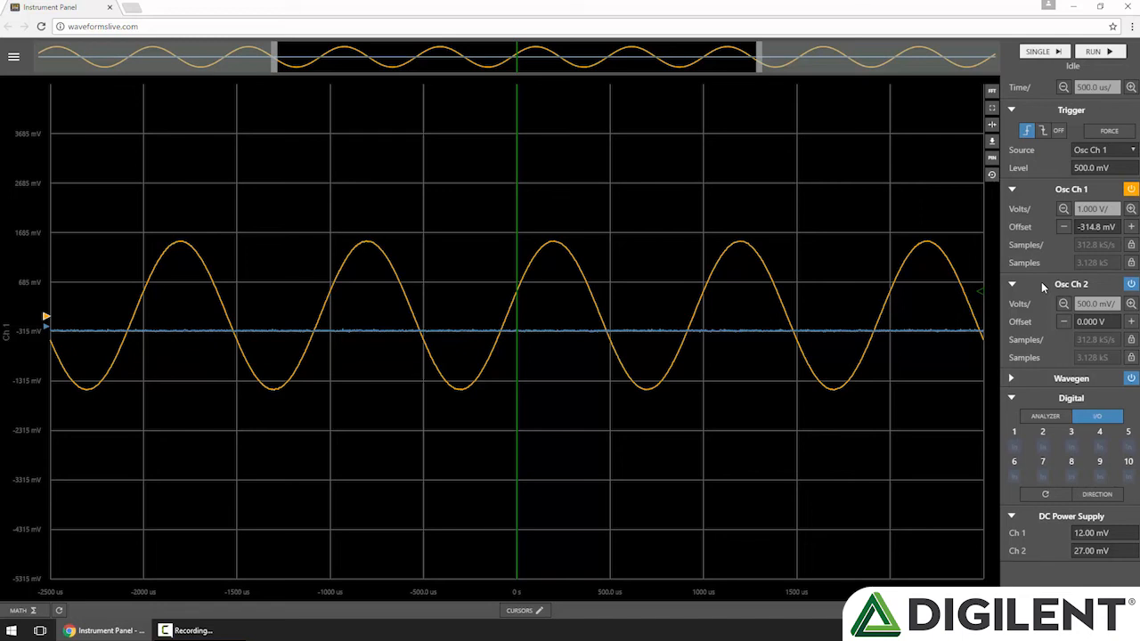
mouse_move(78, 424)
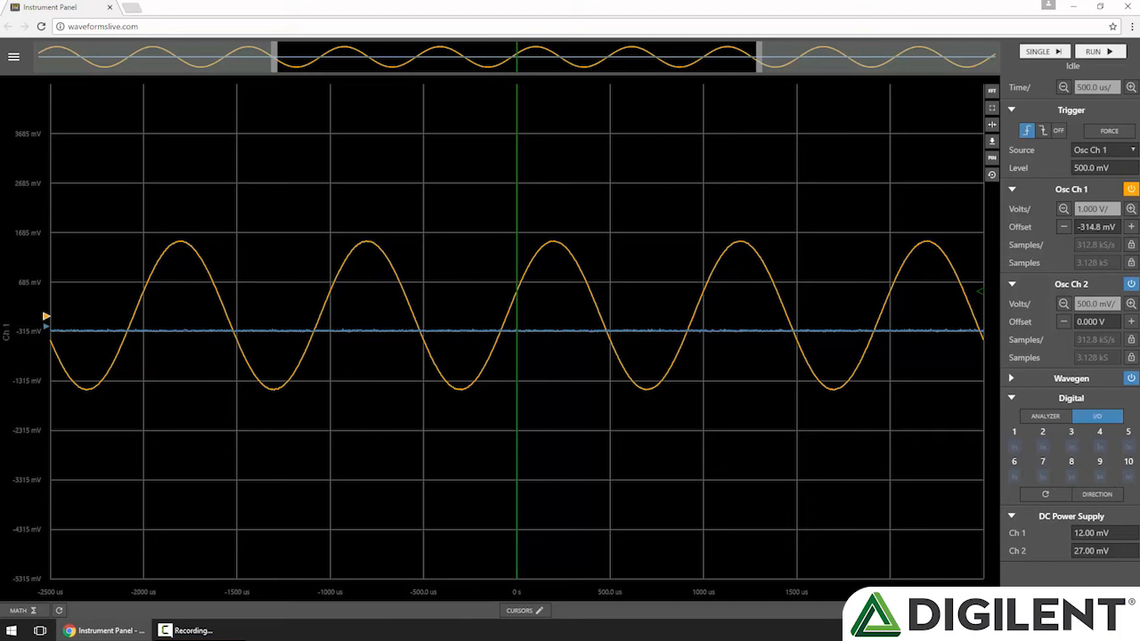
mouse_move(986, 561)
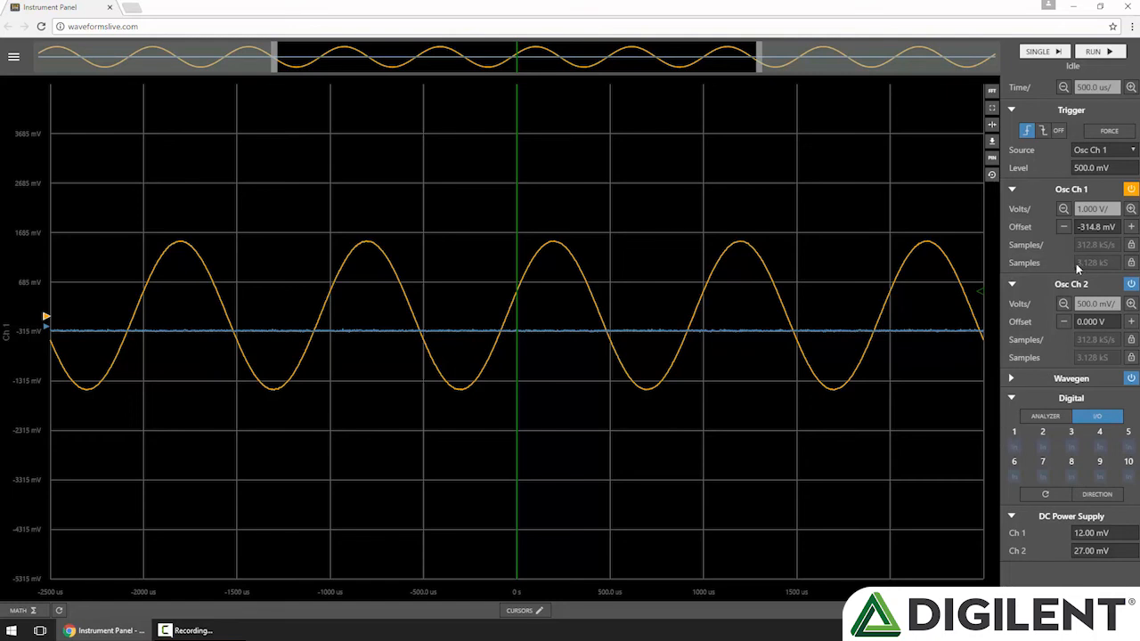
mouse_move(1050, 271)
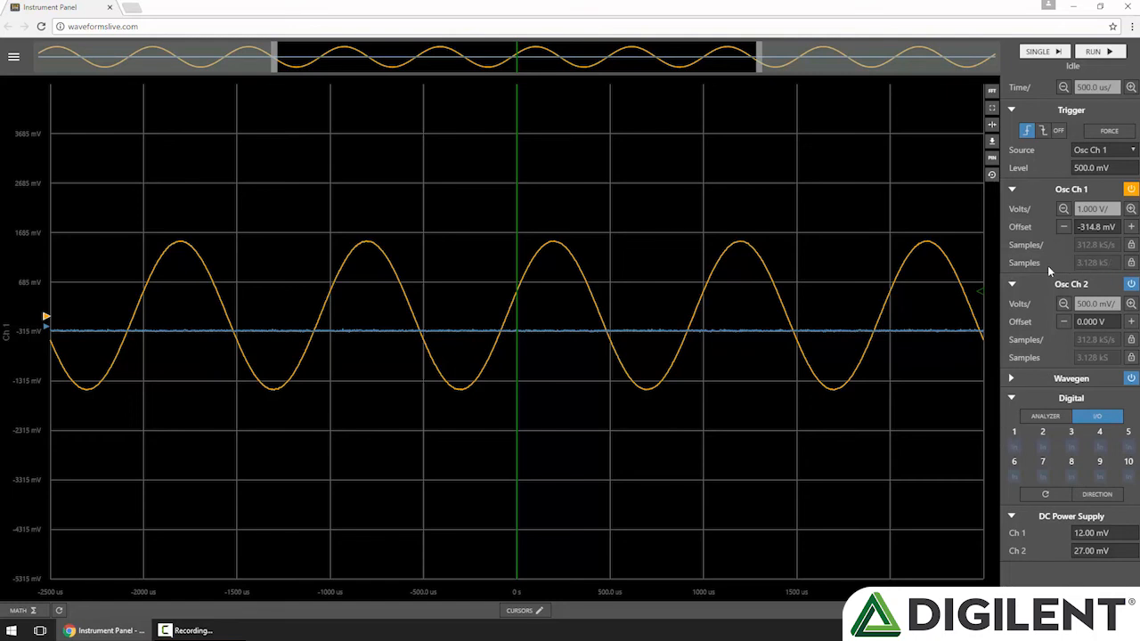
mouse_move(1033, 263)
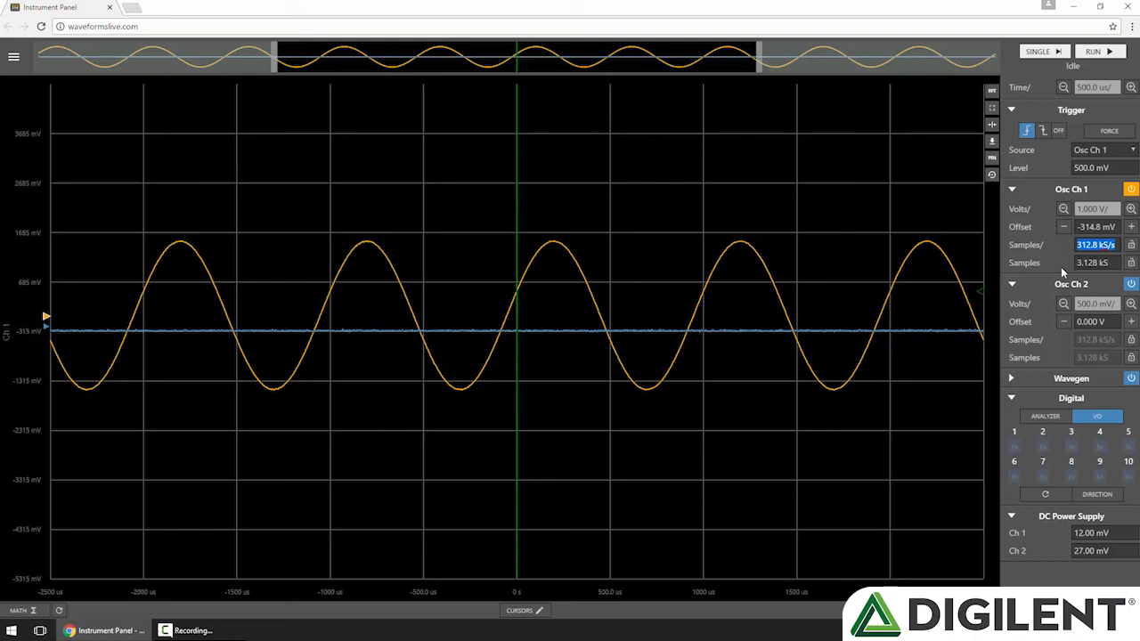
Enter 1M as channel 1's sample rate (1.000 MS/s) and take a SINGLE capture
type("1M")
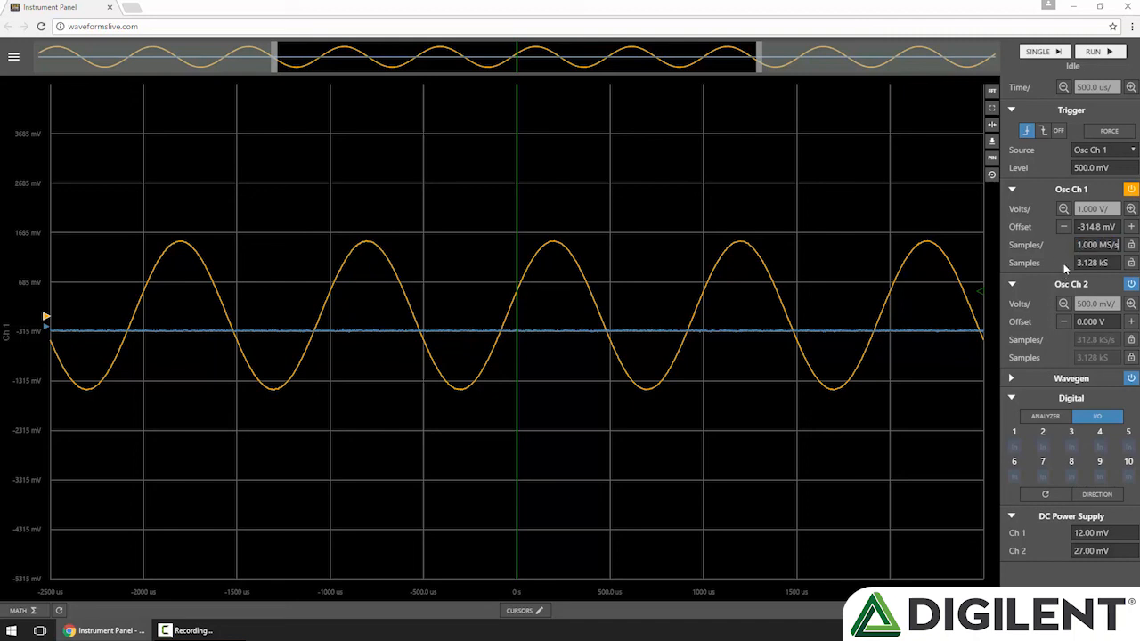
left_click(1037, 50)
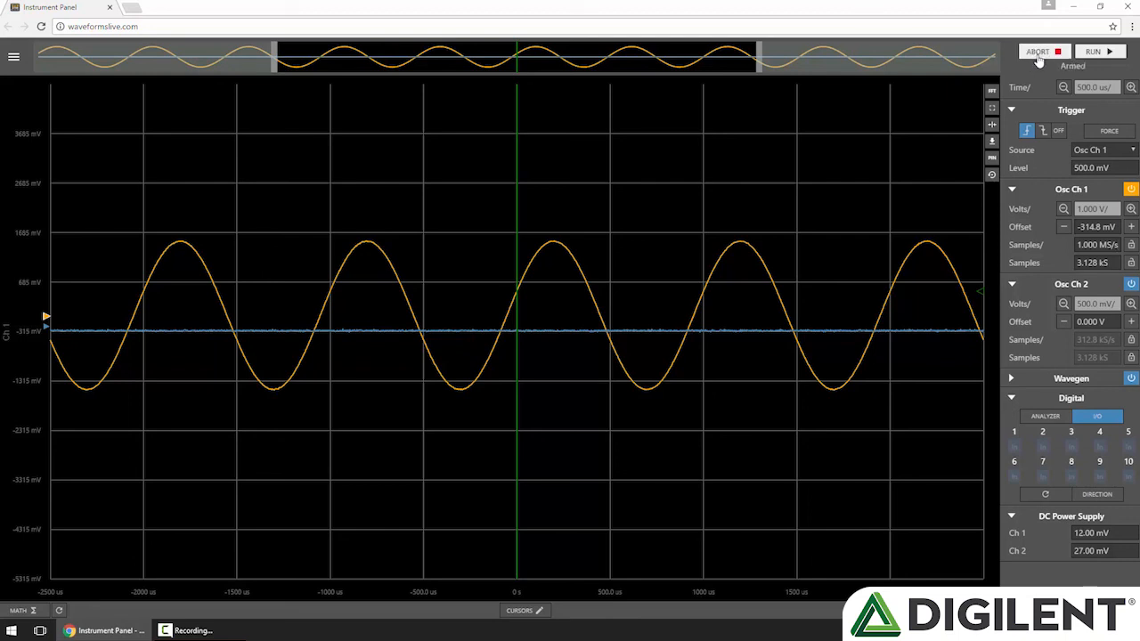
left_click(1036, 51)
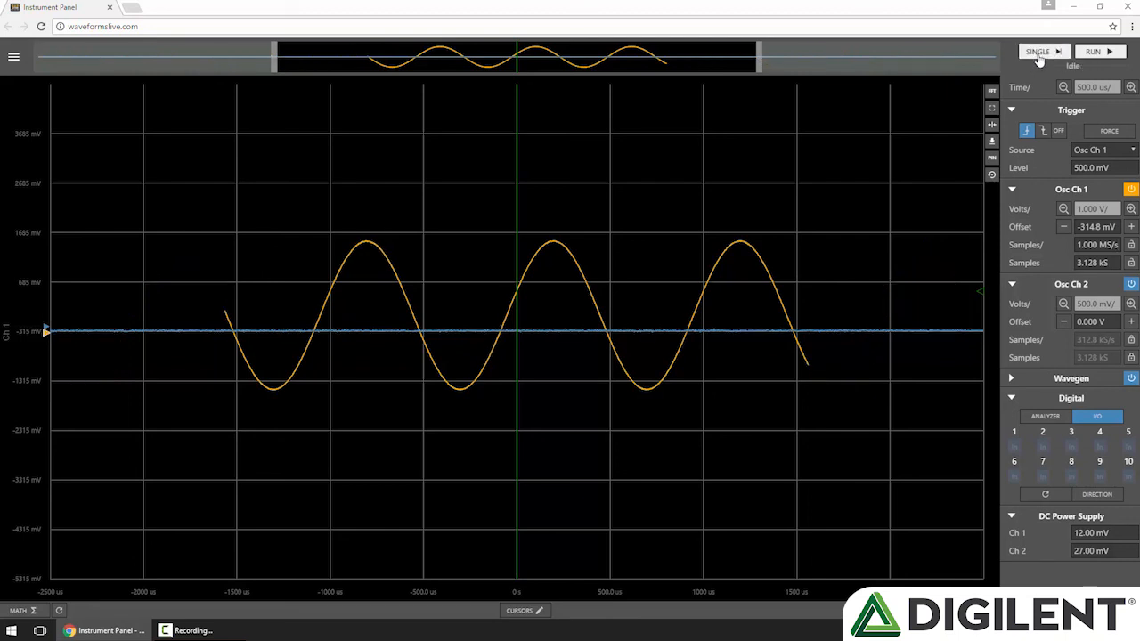